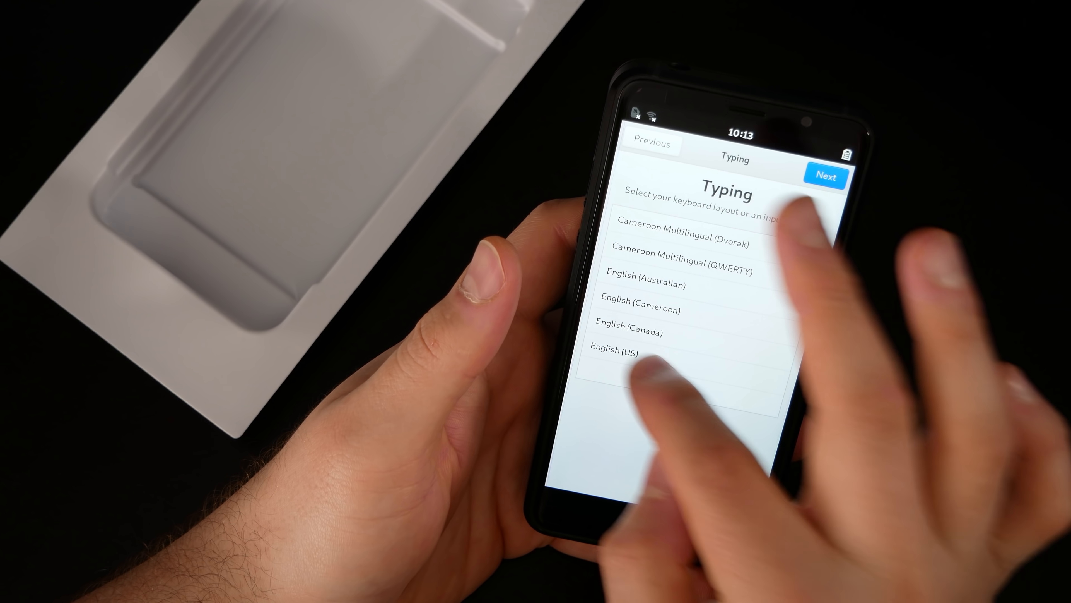
# - Choose an English keyboard layout on the Typing page
pyautogui.click(826, 177)
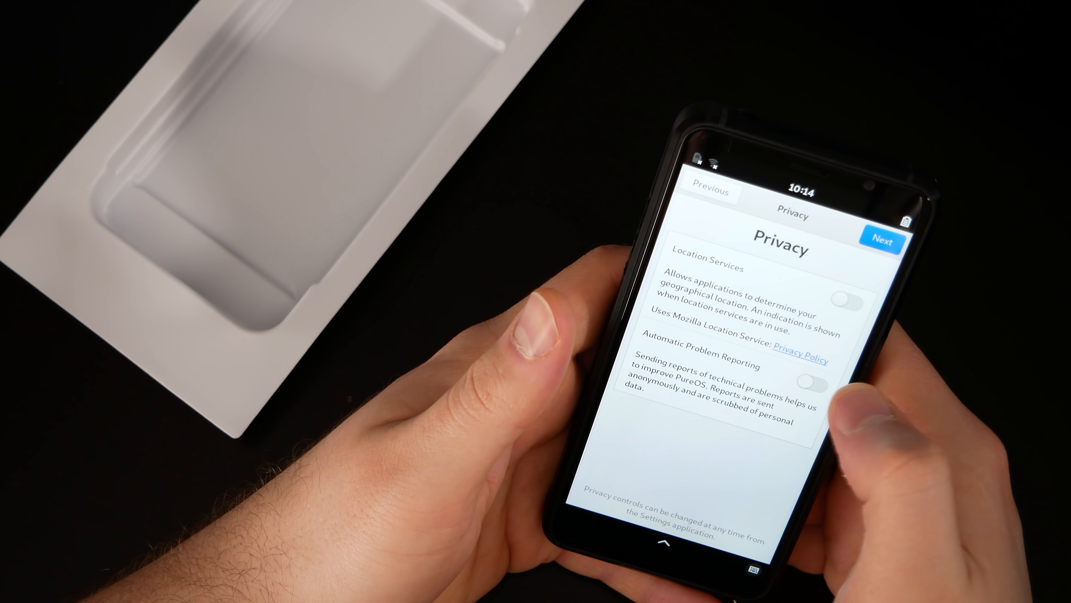
# - Enable Automatic Problem Reporting while leaving Location Services off
pyautogui.click(813, 383)
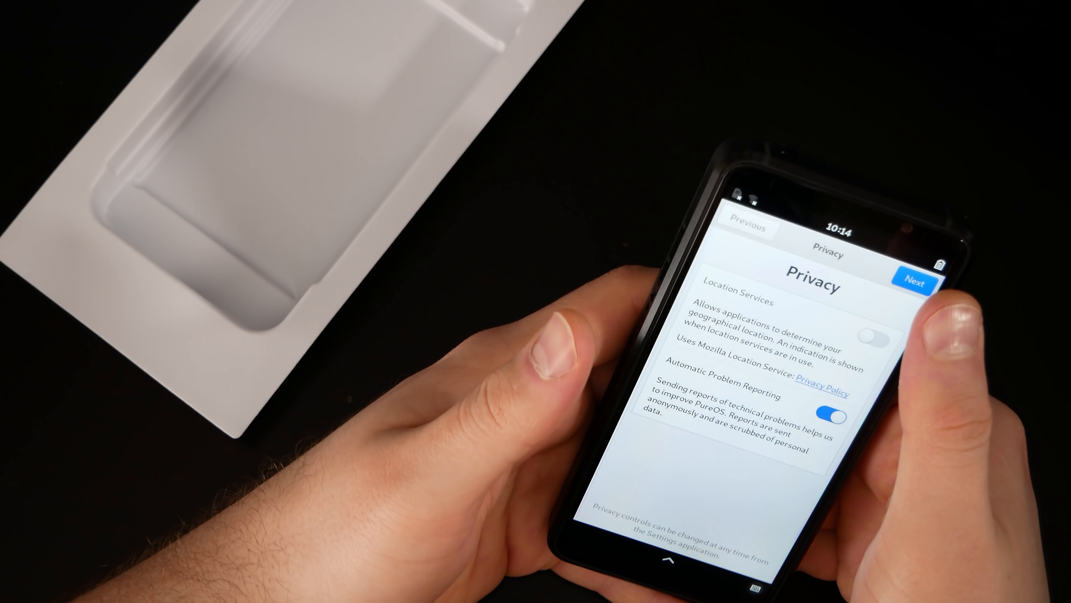